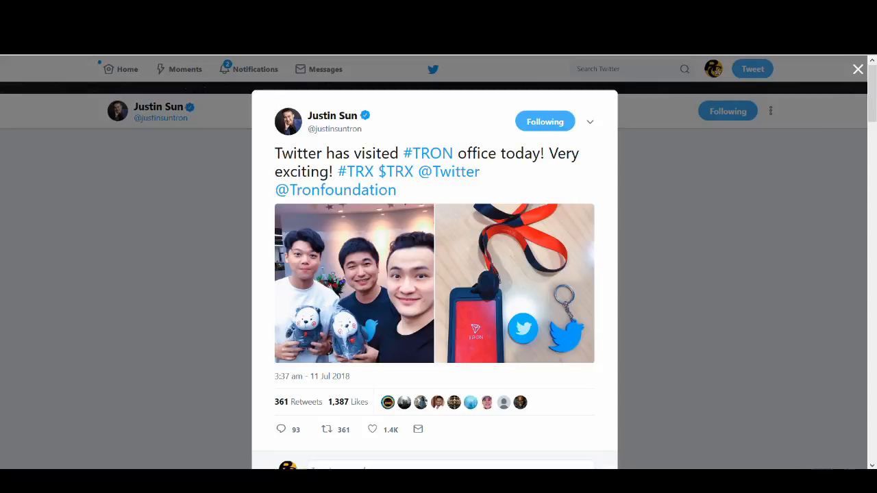
# Switch to the Ethereum World News Tron article and read down through the embedded tweet
pyautogui.click(858, 68)
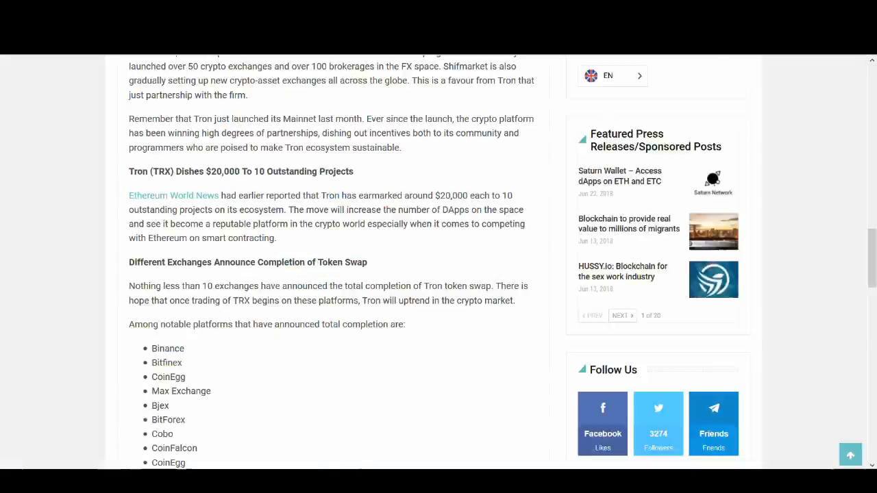
pyautogui.scroll(3)
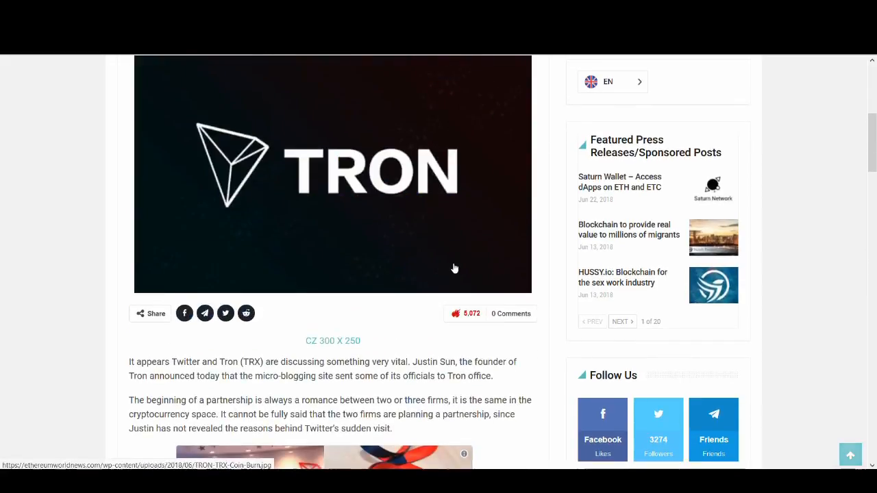
pyautogui.scroll(-3)
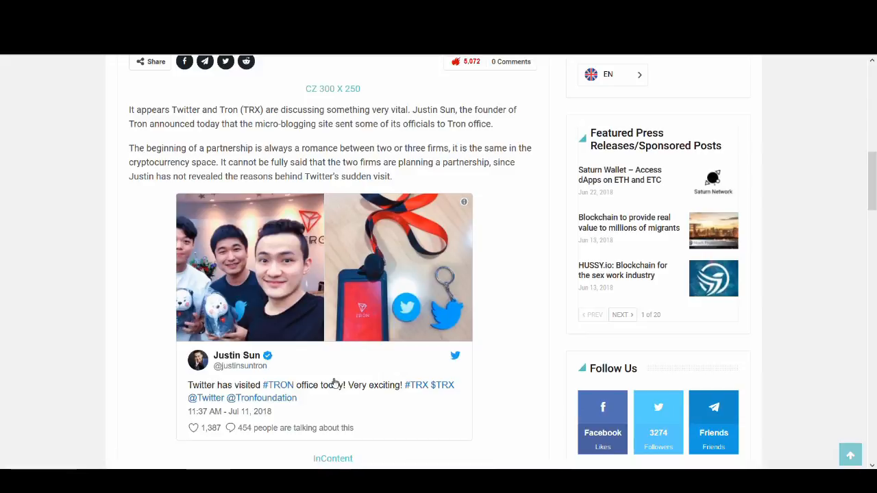
pyautogui.moveTo(296, 358)
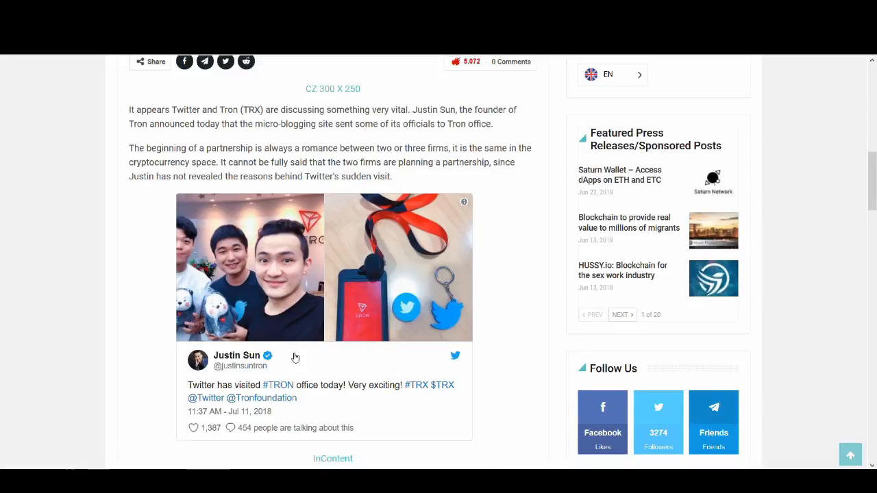
pyautogui.scroll(-3)
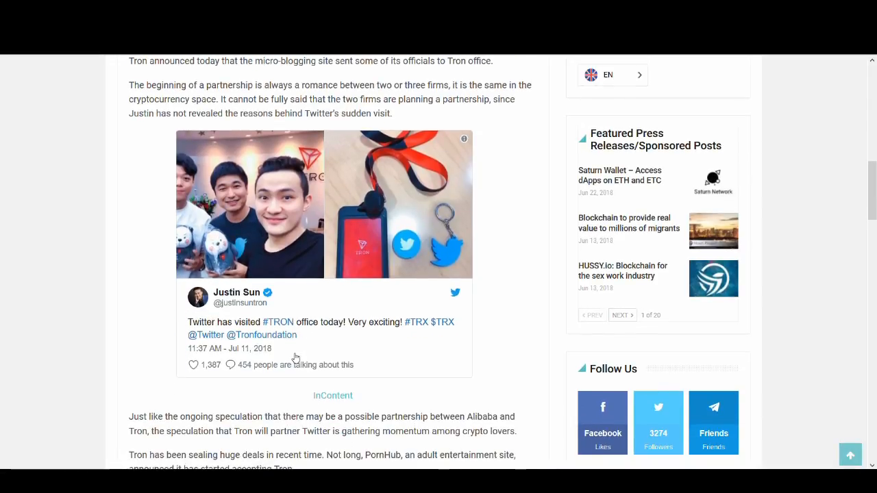
pyautogui.moveTo(304, 361)
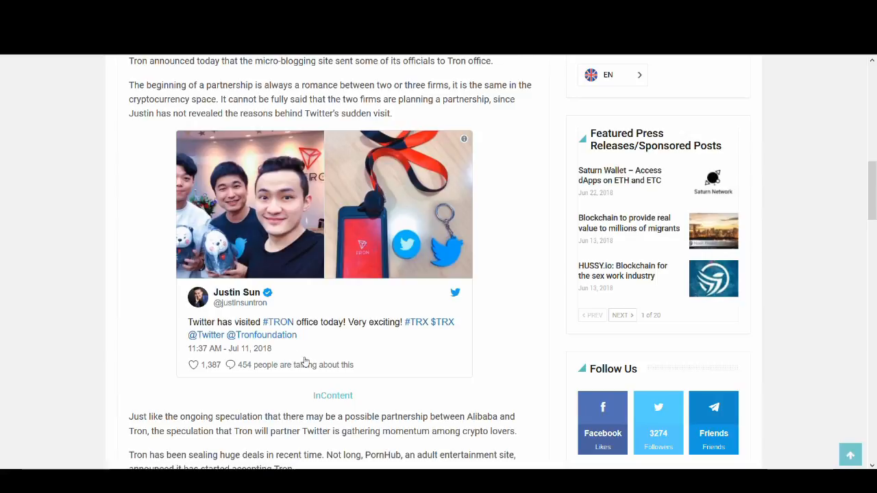
pyautogui.scroll(-3)
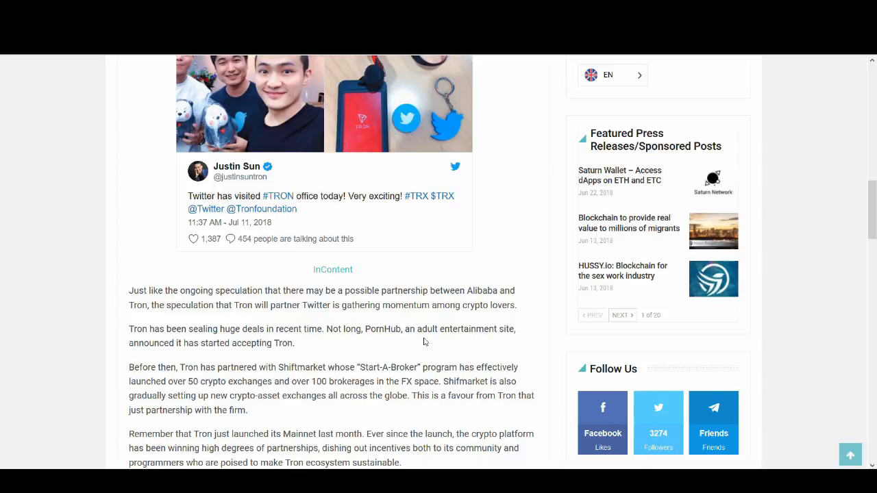
pyautogui.scroll(-3)
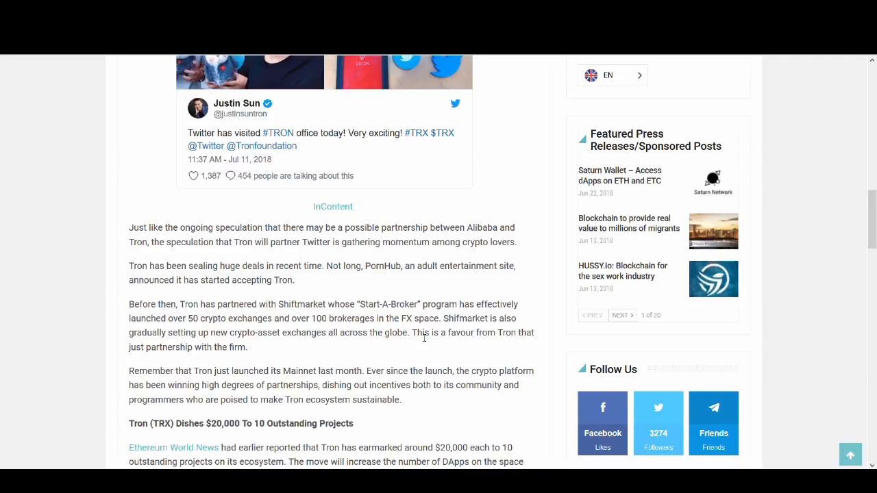
# Scroll back through the article to review the exchange list and announcement details
pyautogui.scroll(-3)
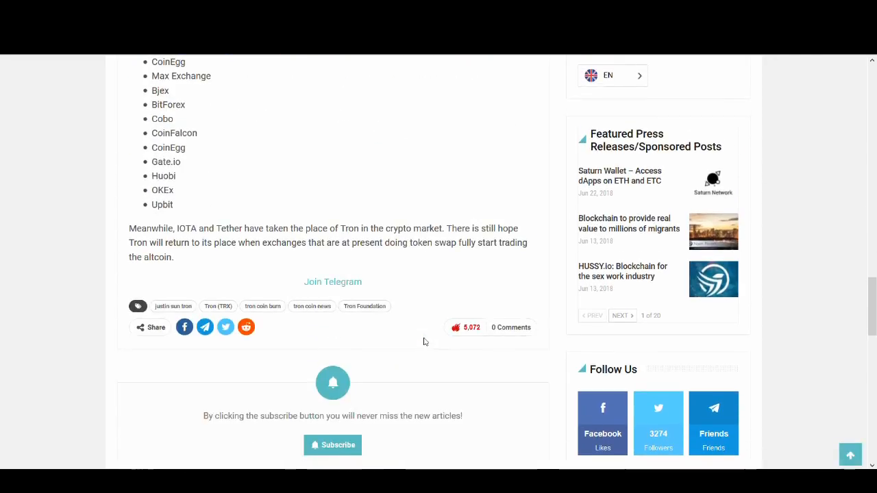
pyautogui.scroll(3)
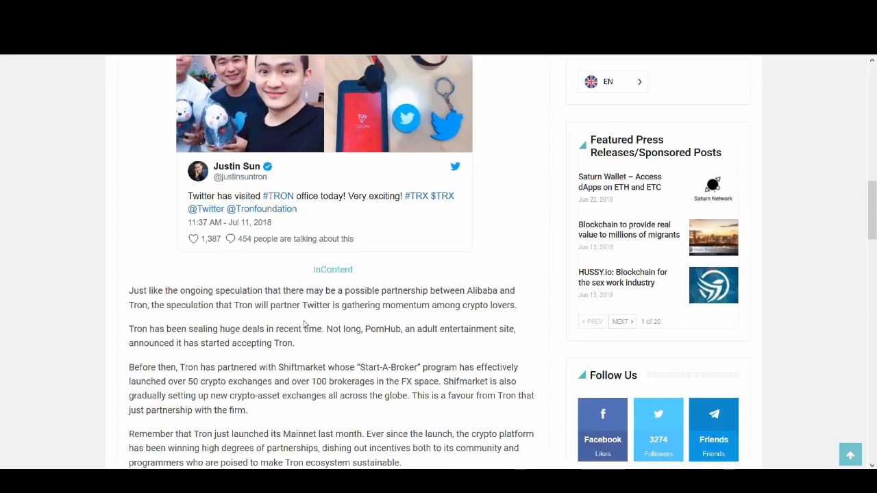
pyautogui.scroll(3)
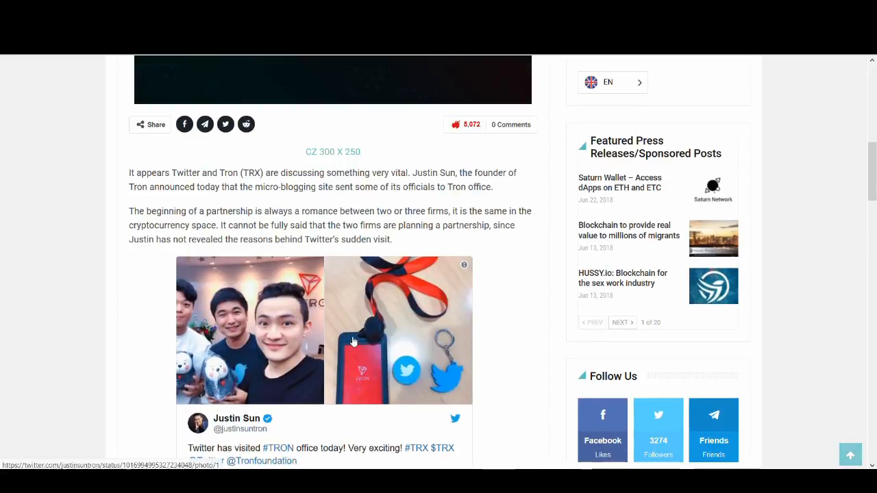
pyautogui.moveTo(371, 318)
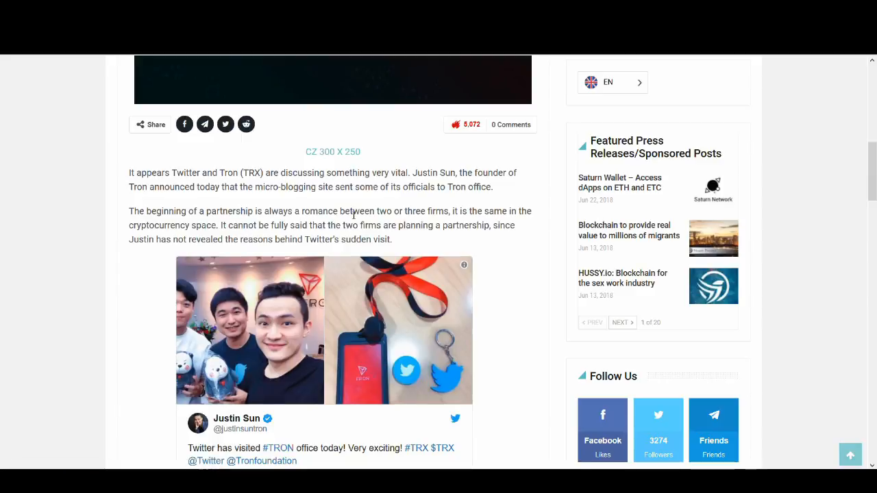
pyautogui.scroll(3)
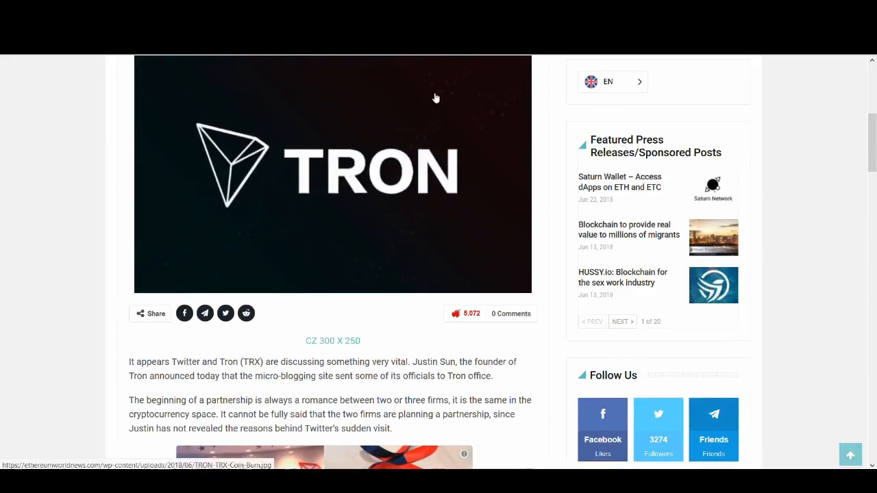
pyautogui.scroll(-3)
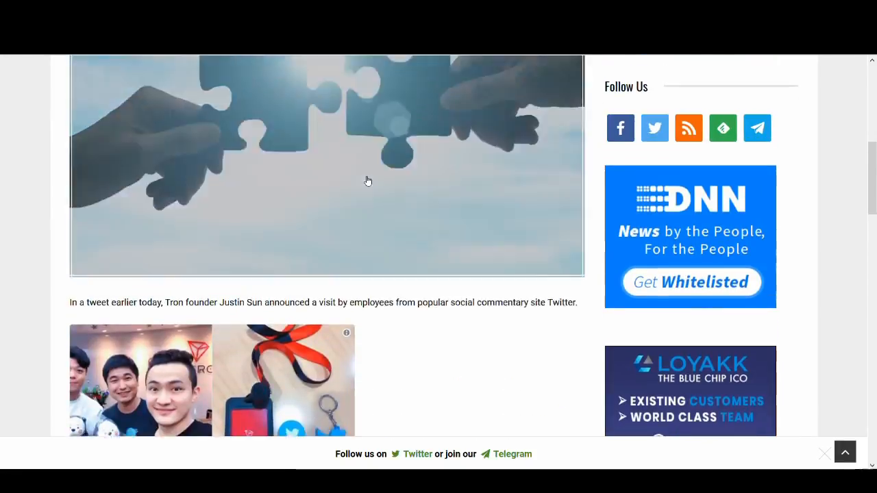
pyautogui.scroll(-3)
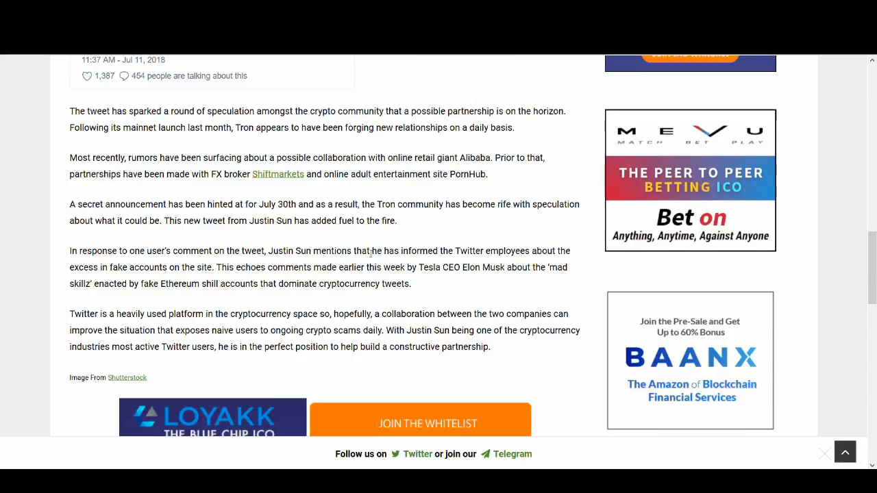
pyautogui.moveTo(153, 280)
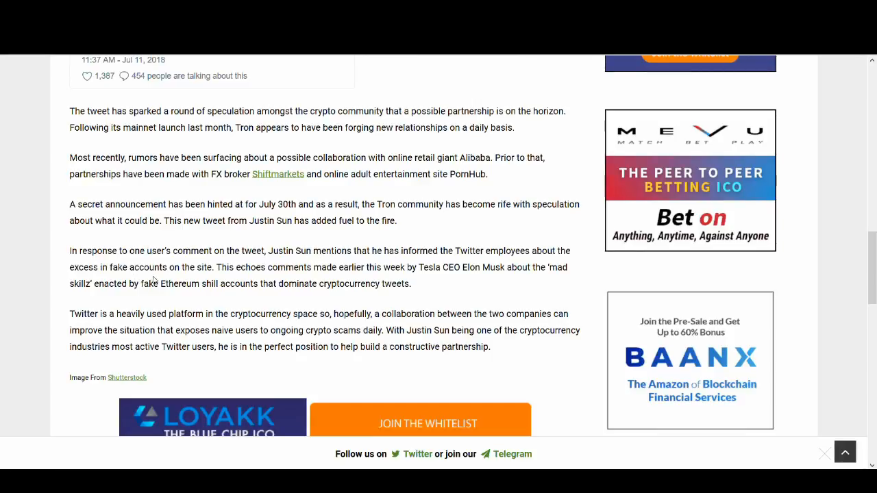
pyautogui.moveTo(321, 281)
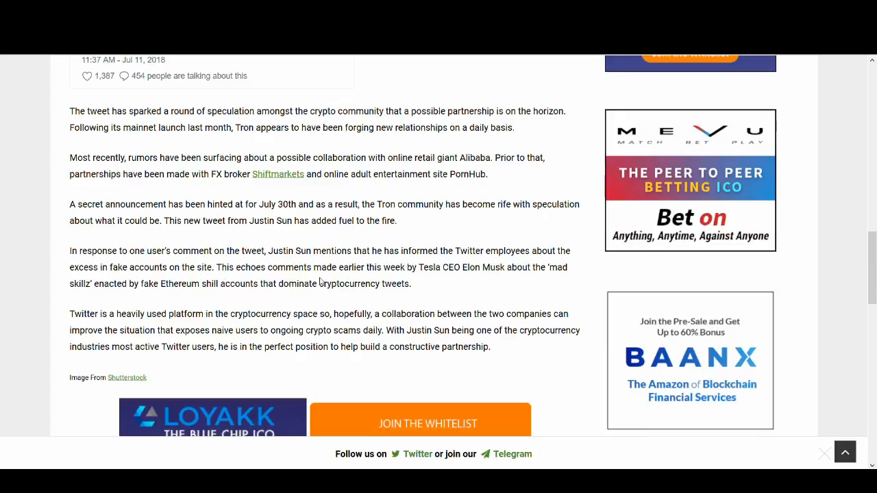
pyautogui.moveTo(452, 279)
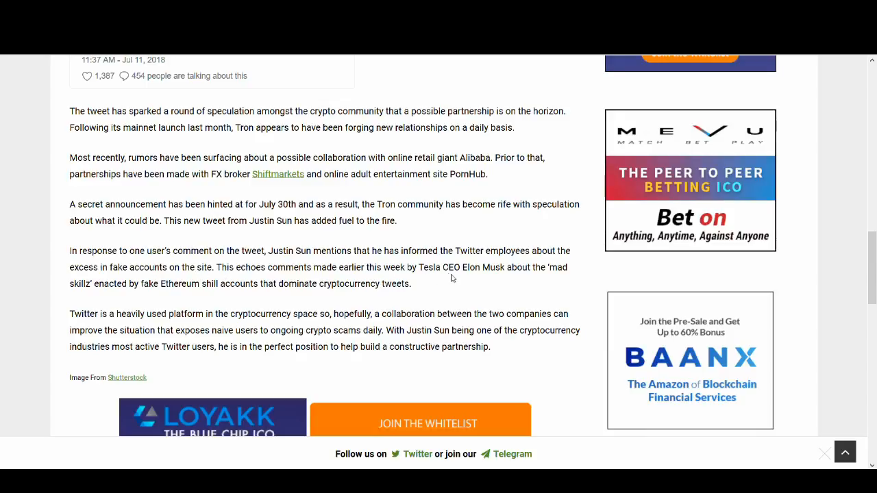
pyautogui.moveTo(414, 318)
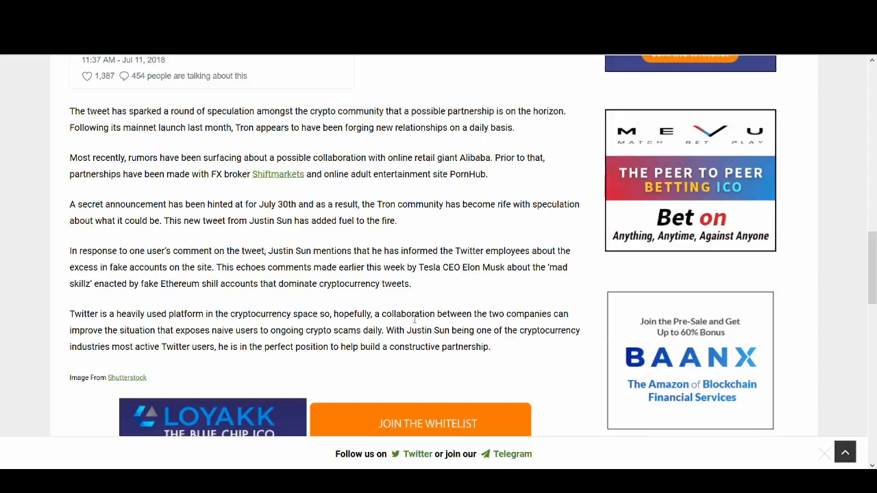
pyautogui.moveTo(444, 207)
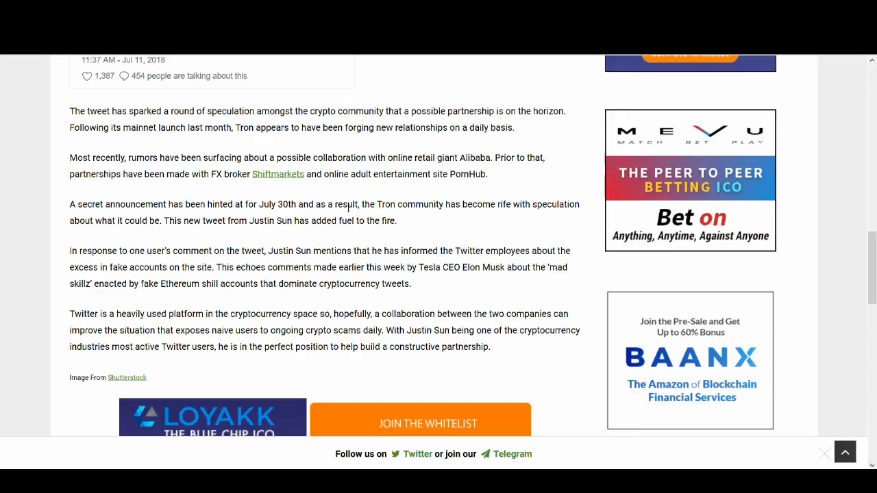
pyautogui.scroll(3)
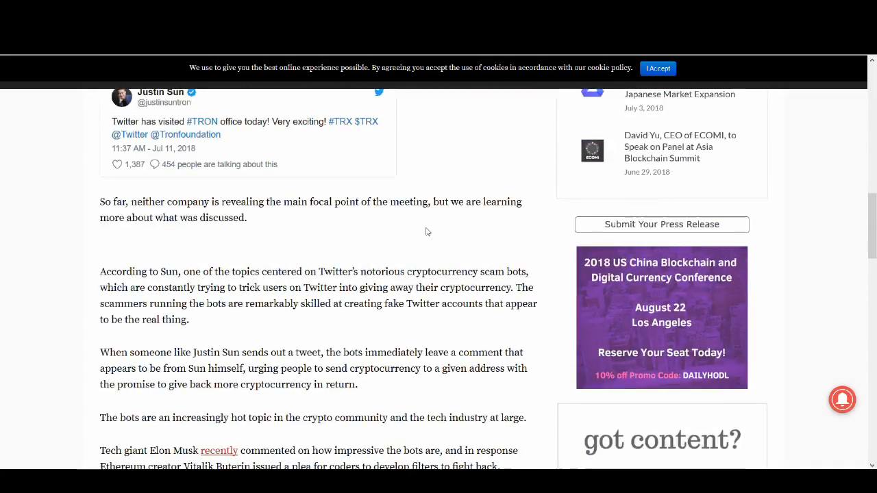
# Scroll through The Daily Hodl article past the price chart and open the embedded tweet
pyautogui.scroll(-3)
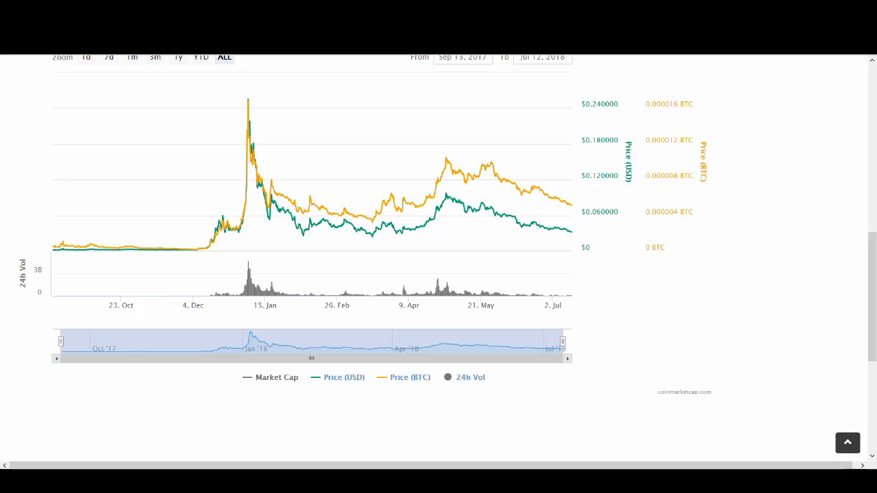
pyautogui.scroll(3)
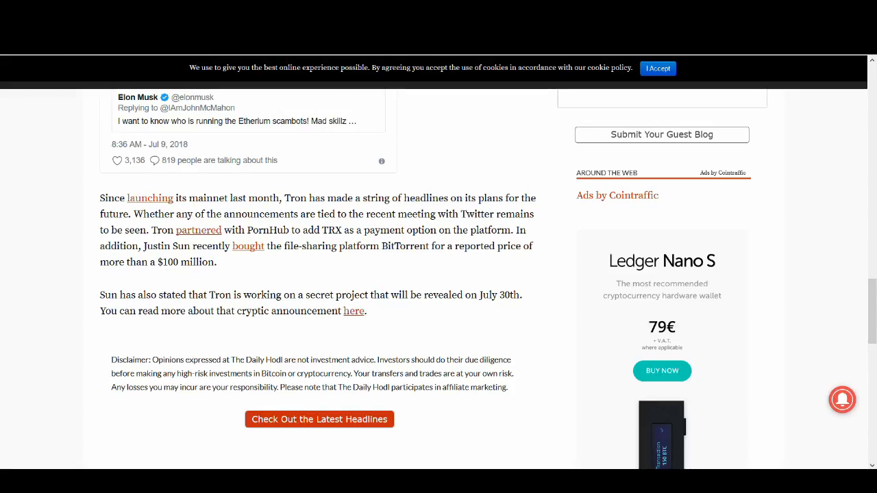
pyautogui.scroll(3)
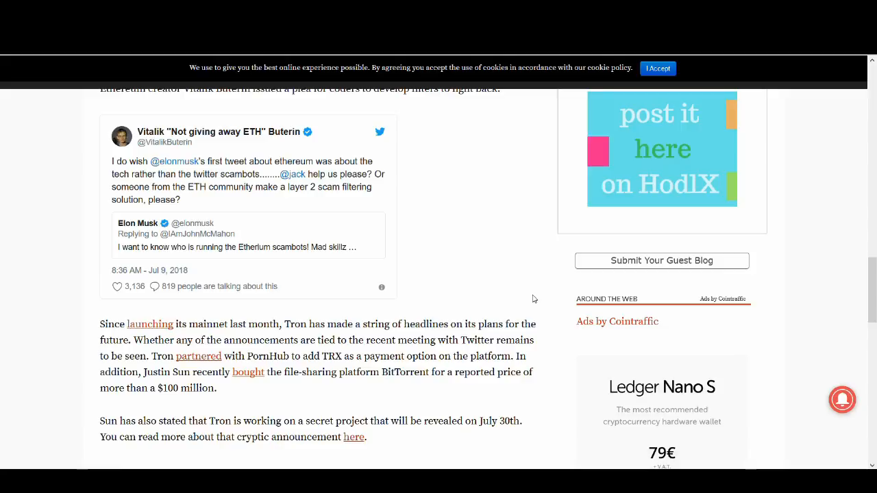
pyautogui.scroll(3)
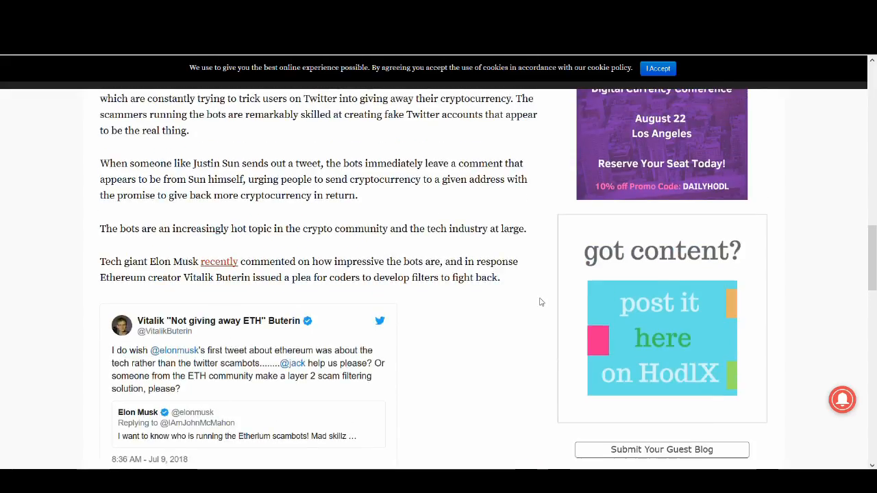
pyautogui.scroll(3)
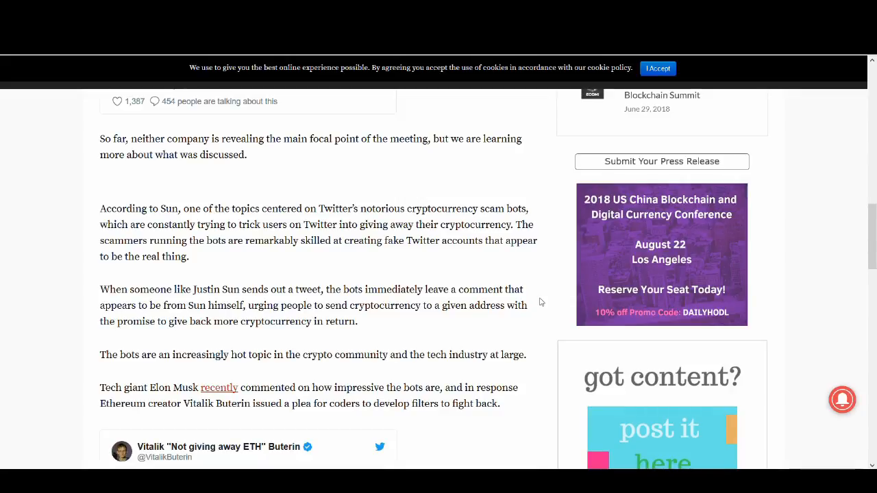
pyautogui.moveTo(419, 256)
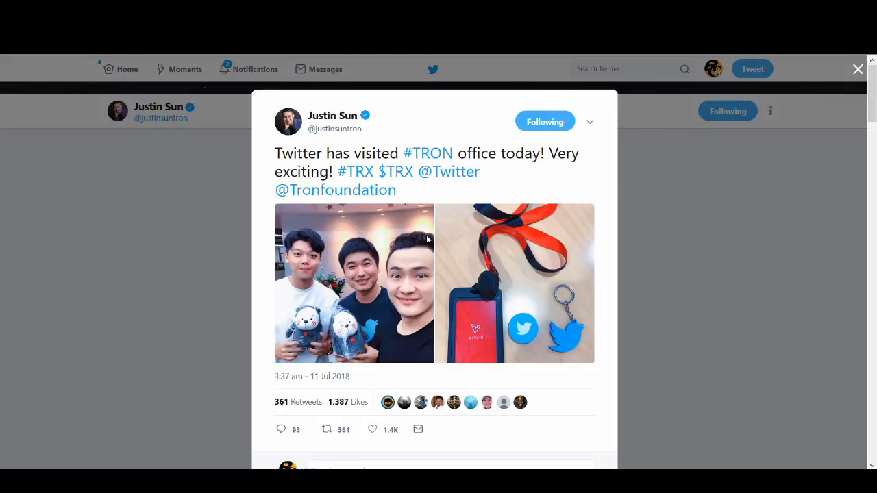
pyautogui.click(858, 68)
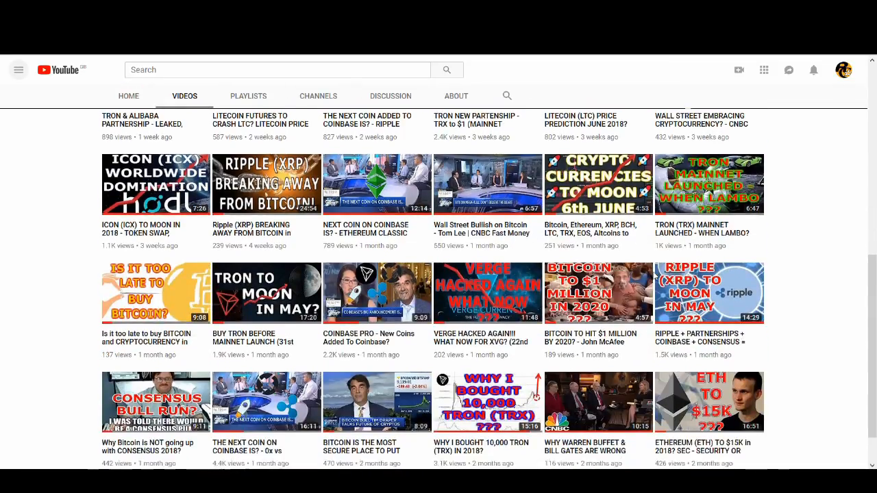
pyautogui.moveTo(792, 365)
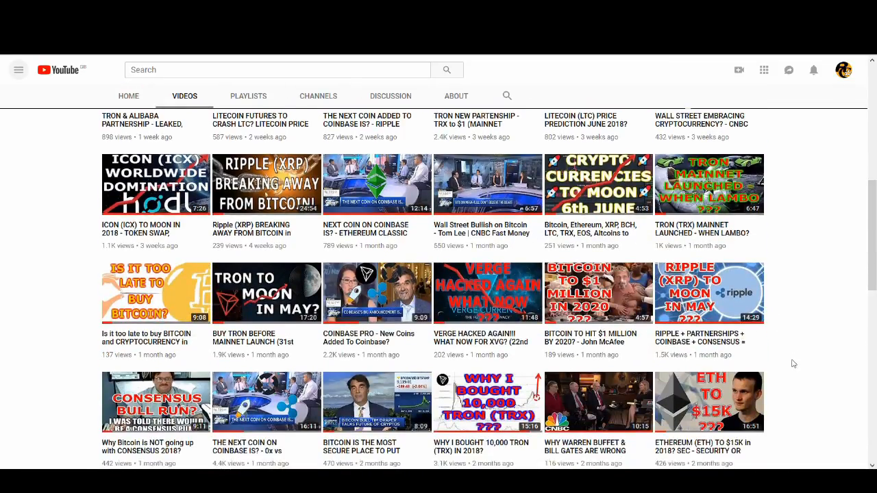
pyautogui.moveTo(806, 359)
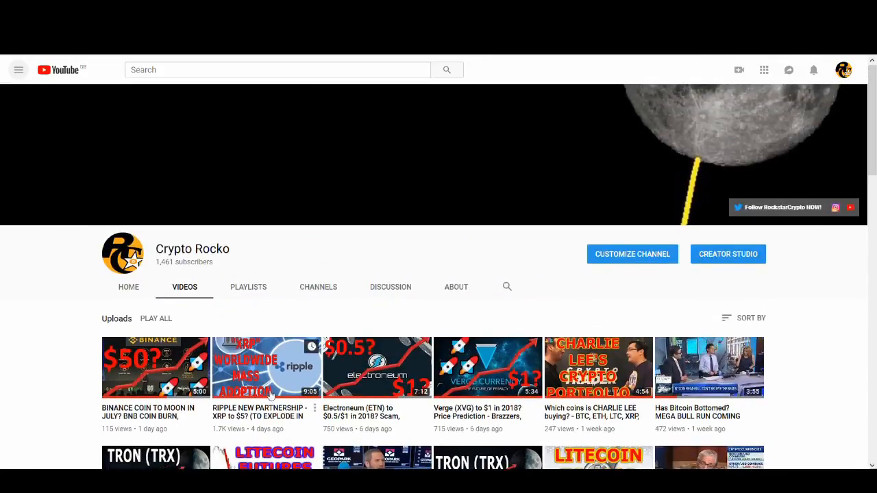
pyautogui.scroll(-3)
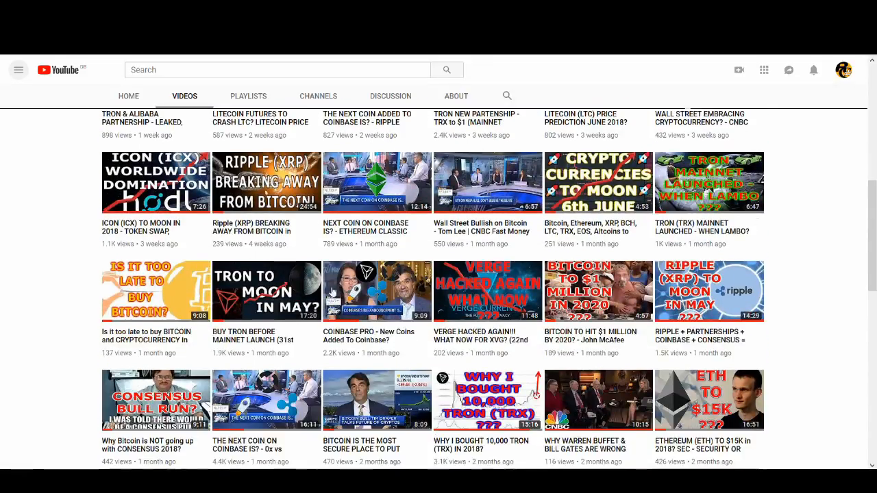
pyautogui.scroll(3)
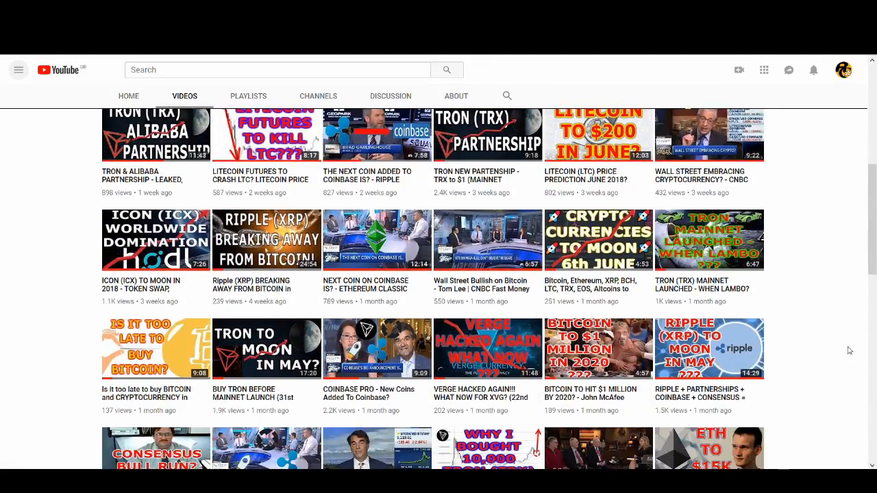
pyautogui.scroll(3)
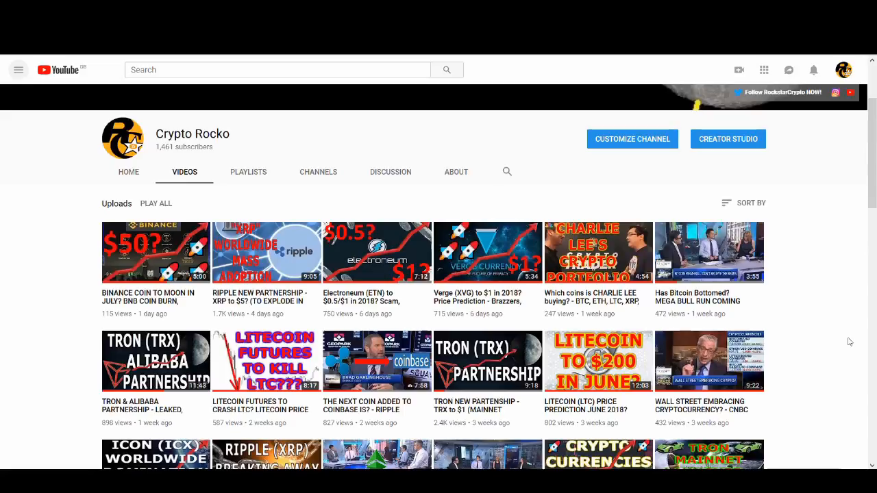